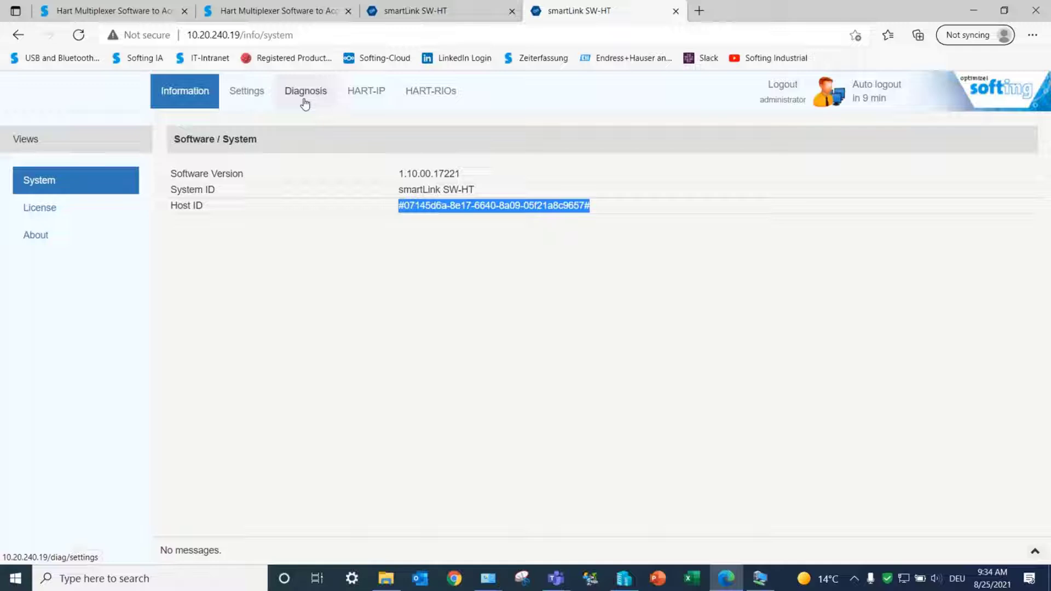
Reach the Licensing view under Settings, showing HART Device Support not installed.
{"action": "left_click", "coordinate": [305, 91]}
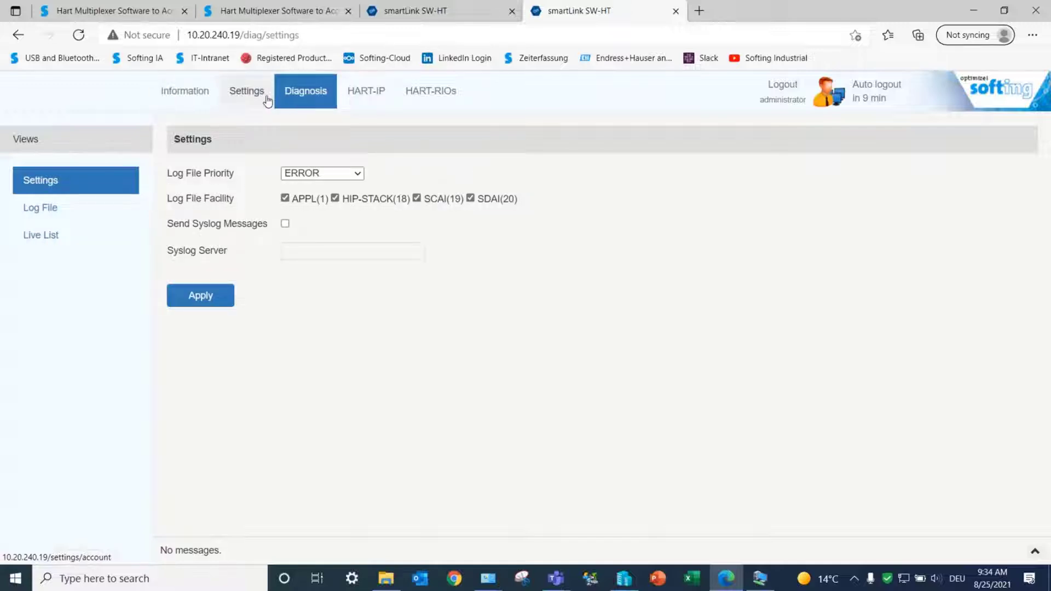
{"action": "left_click", "coordinate": [246, 91]}
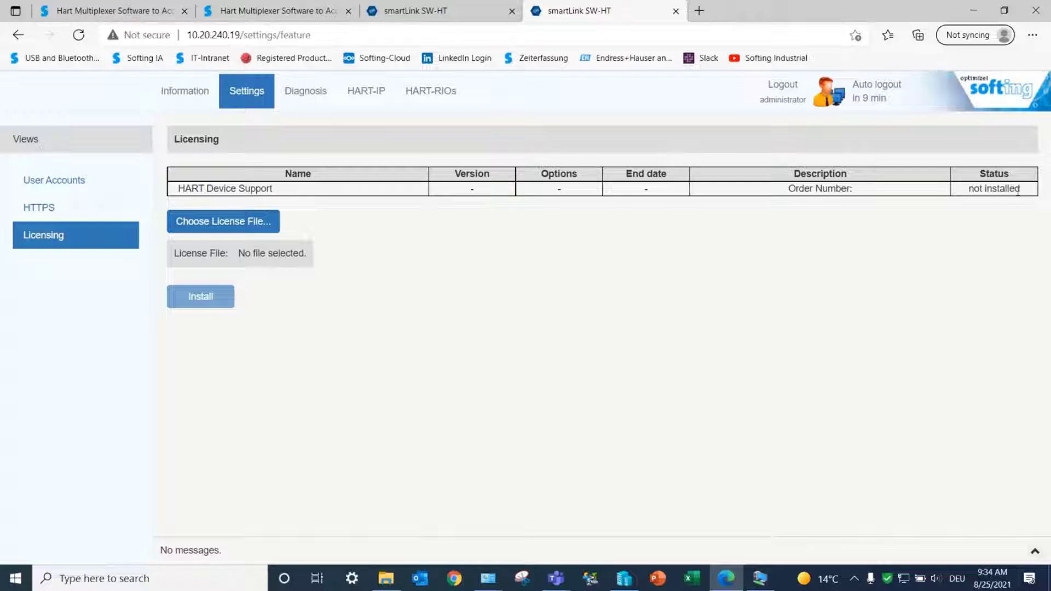
{"action": "mouse_move", "coordinate": [335, 297]}
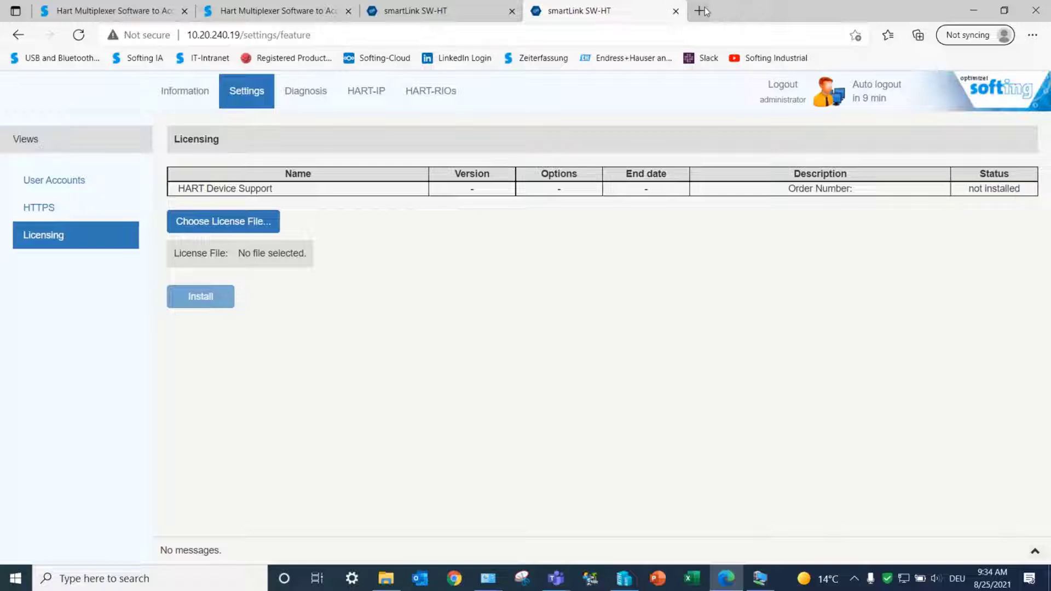
Sign in to the My Softing customer portal with email and password in a new tab.
{"action": "left_click", "coordinate": [700, 11]}
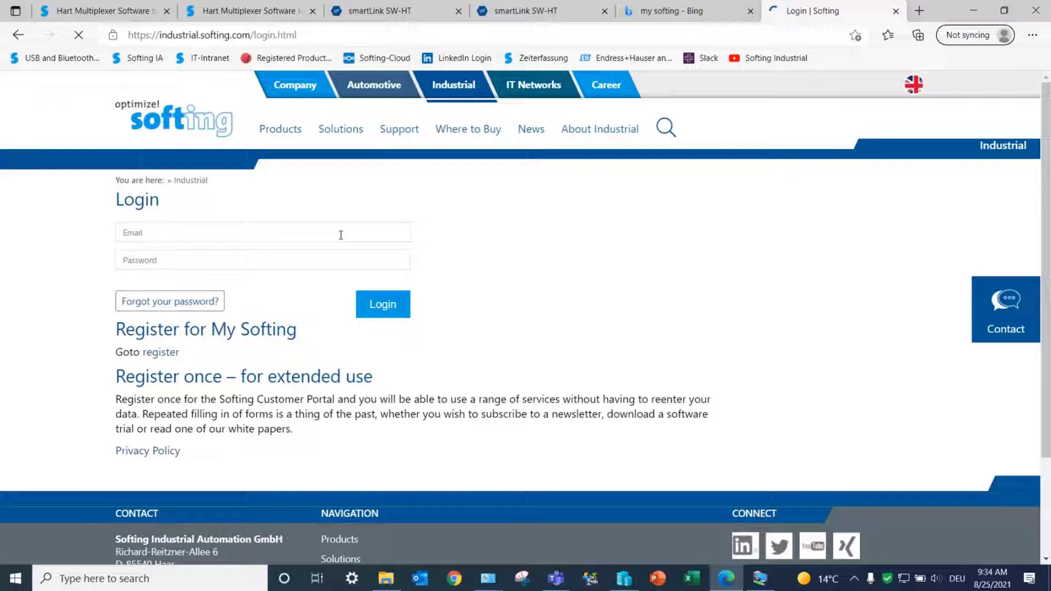
{"action": "left_click", "coordinate": [262, 260]}
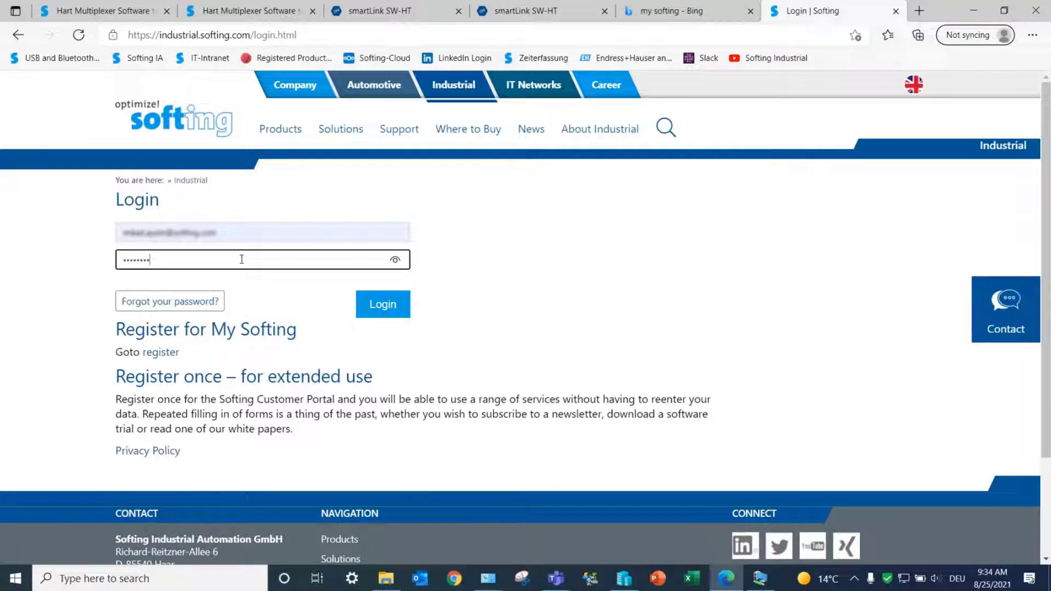
{"action": "left_click", "coordinate": [382, 303]}
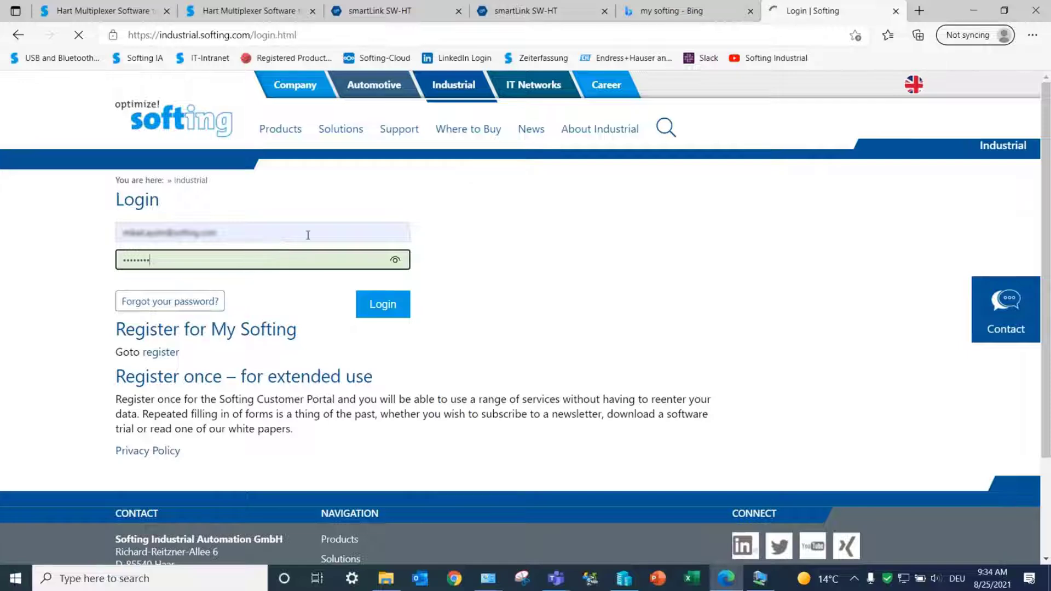
{"action": "left_click", "coordinate": [382, 303]}
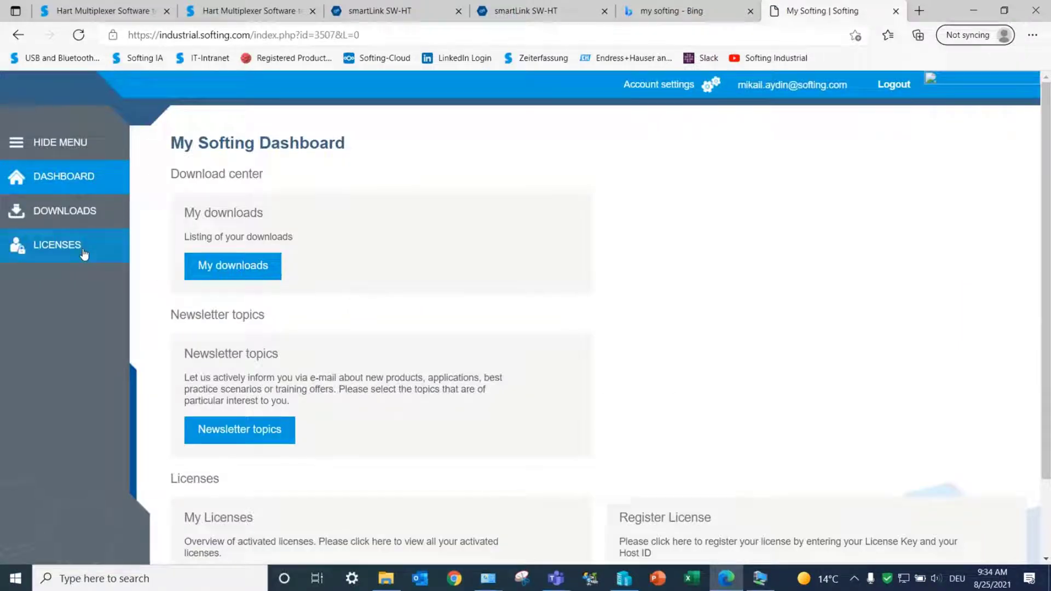
Reach the Register License form from the Licenses menu.
{"action": "left_click", "coordinate": [56, 244]}
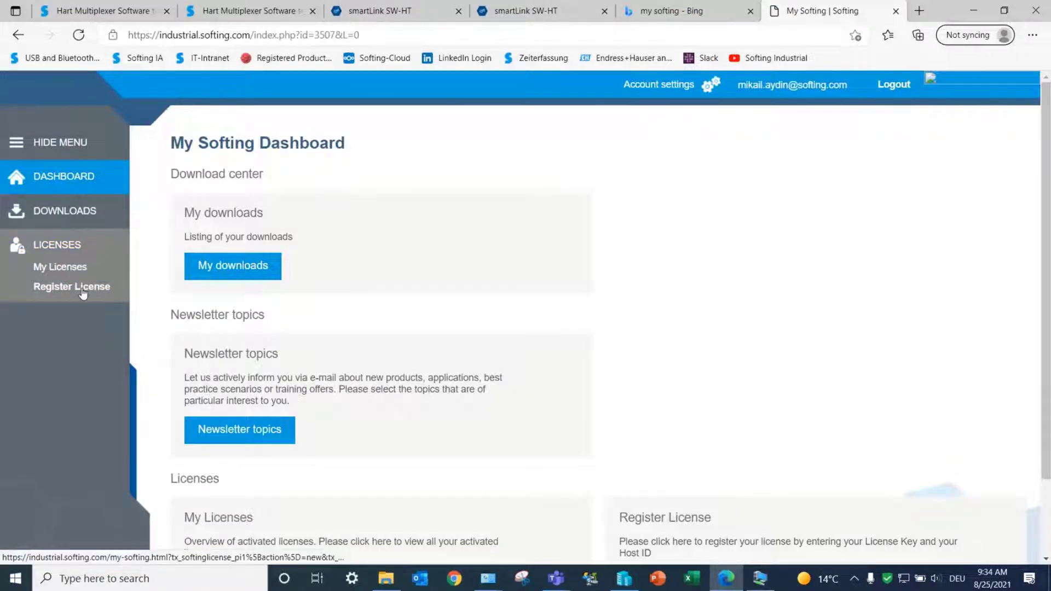
{"action": "left_click", "coordinate": [72, 286]}
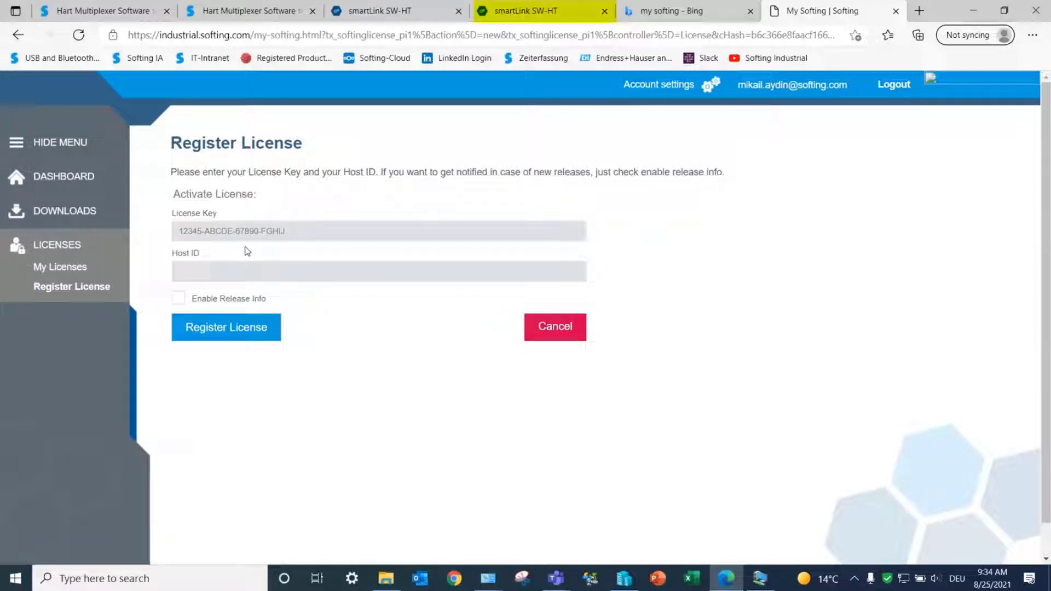
Copy the Host ID from smartLink System information and enter 07145d6a-8e17-6640-8a09-05f21a8c9657 in the registration form.
{"action": "left_click", "coordinate": [540, 11]}
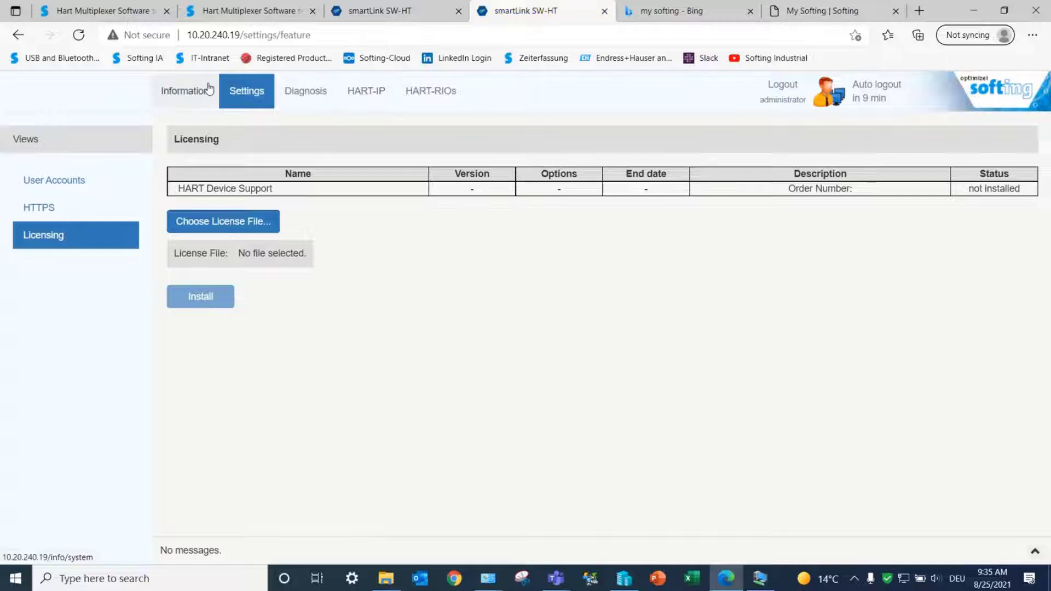
{"action": "left_click", "coordinate": [184, 90]}
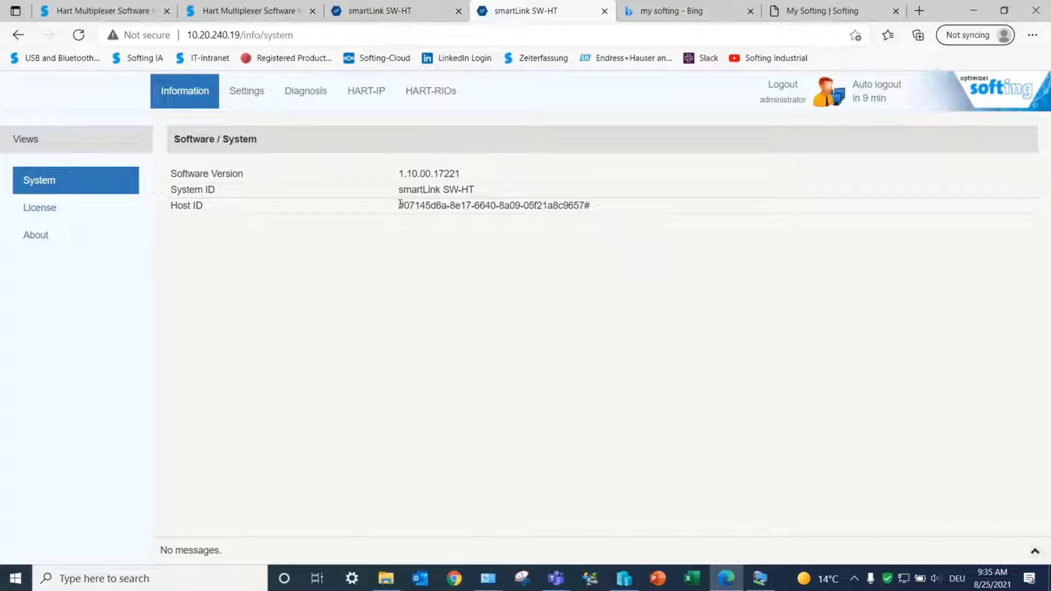
{"action": "triple_click", "coordinate": [494, 205]}
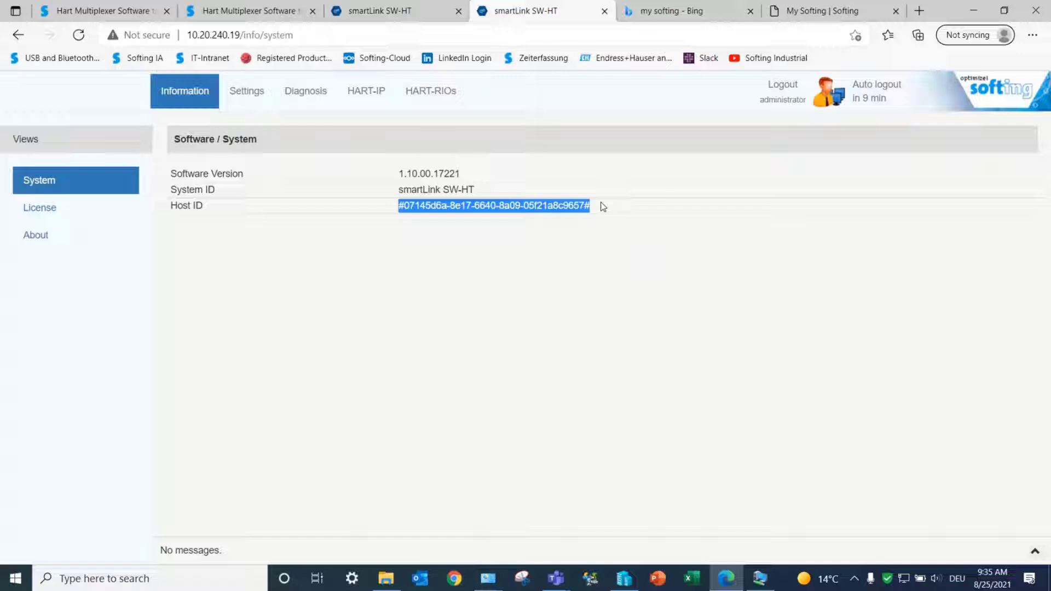
{"action": "left_click", "coordinate": [830, 11]}
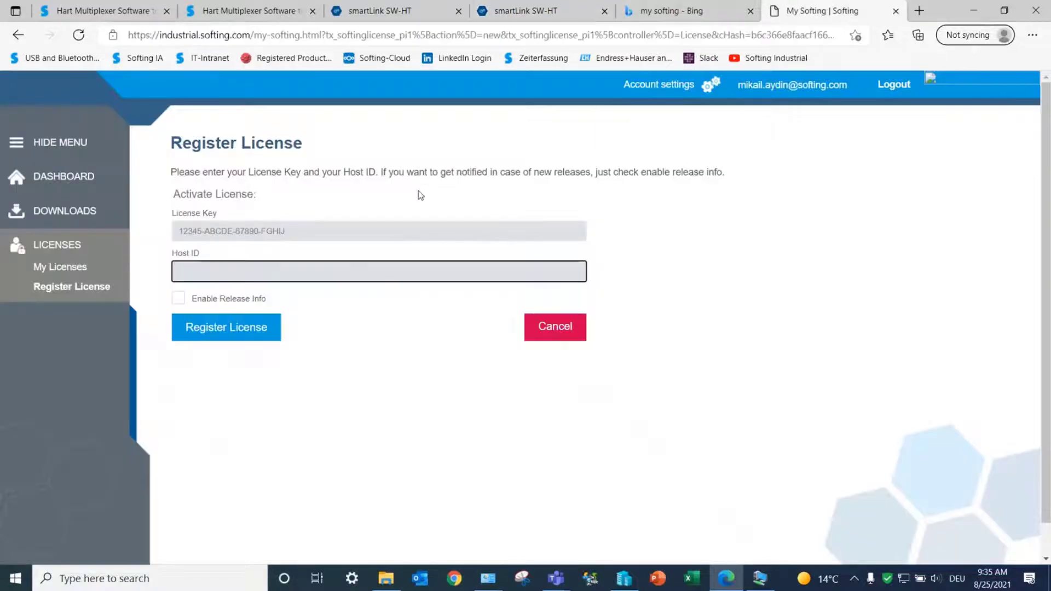
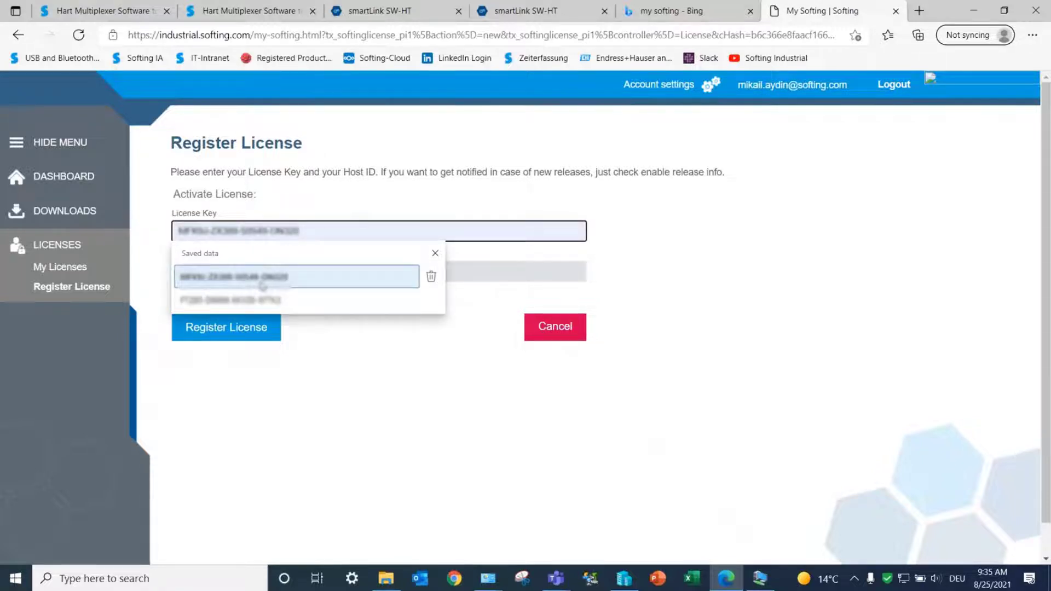
Register the saved smartPlusHT license key for the Host ID and view it under My Licenses.
{"action": "left_click", "coordinate": [294, 276]}
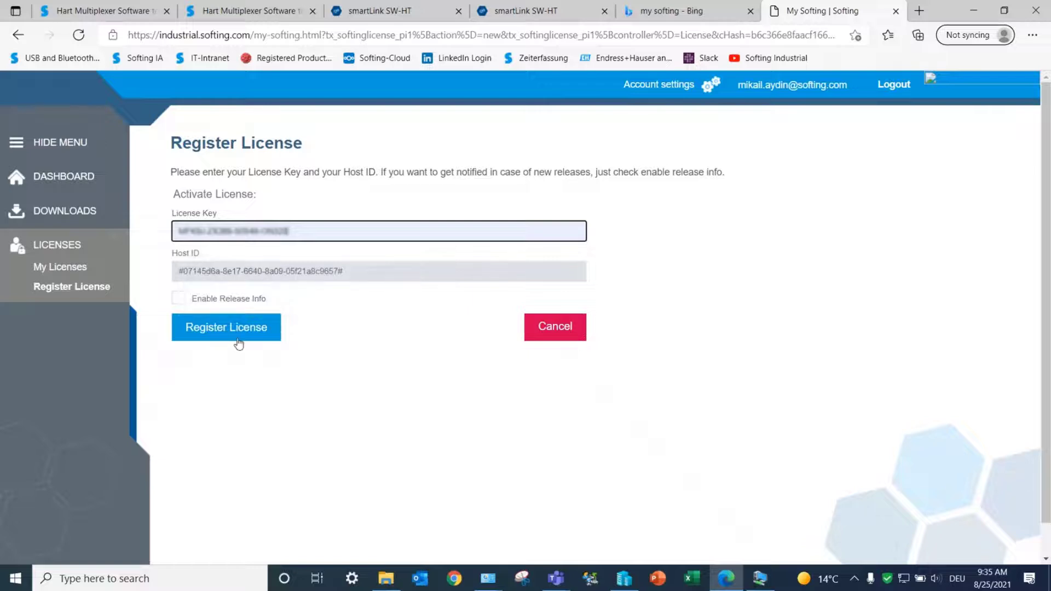
{"action": "left_click", "coordinate": [226, 327]}
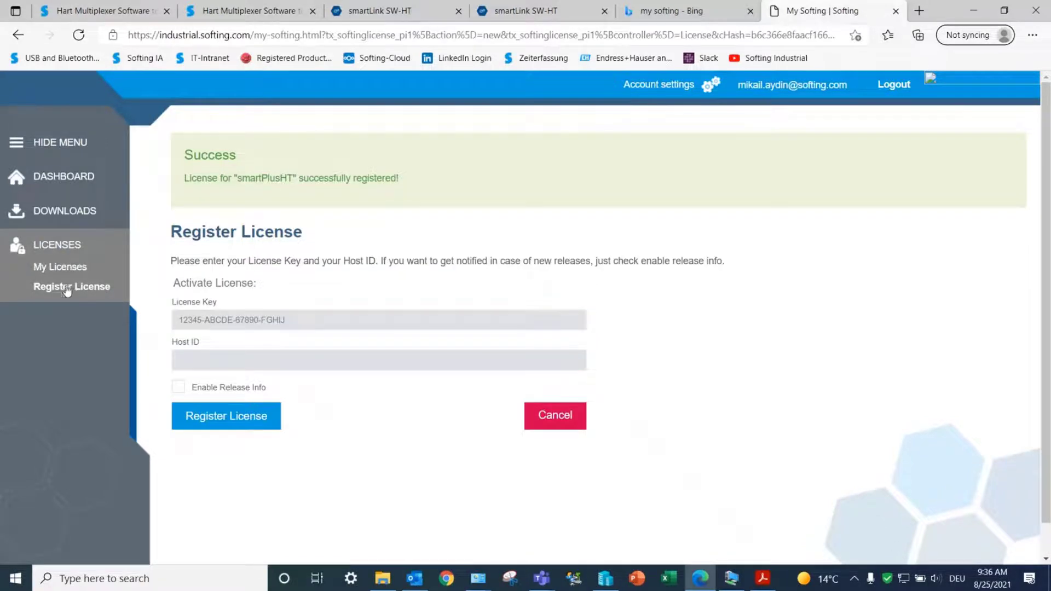
{"action": "left_click", "coordinate": [60, 267]}
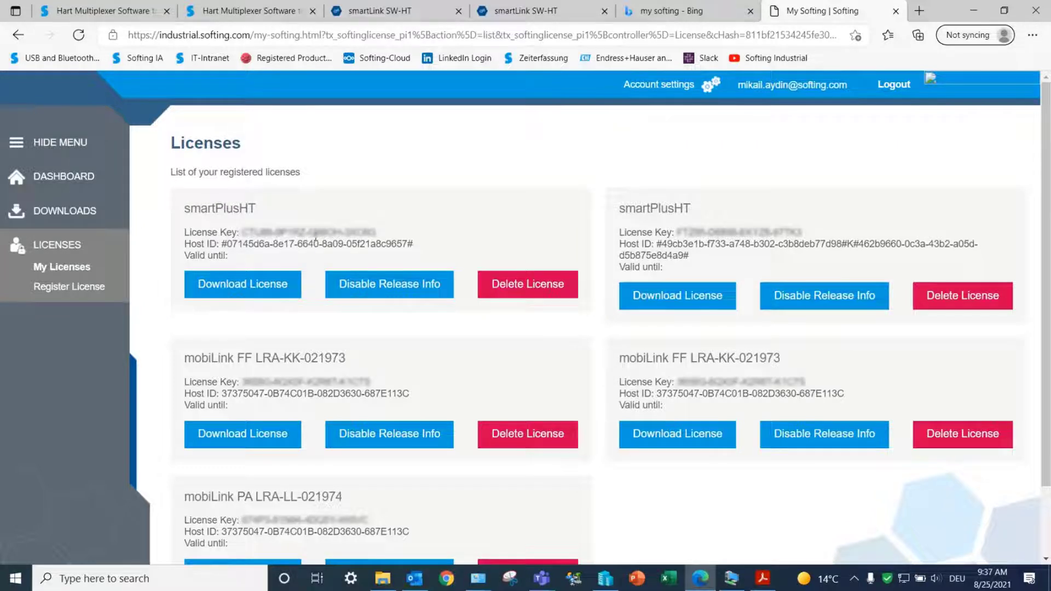
Download the smartPlusHT .lic file and choose it from Downloads on the smartLink licensing page.
{"action": "left_click", "coordinate": [917, 35]}
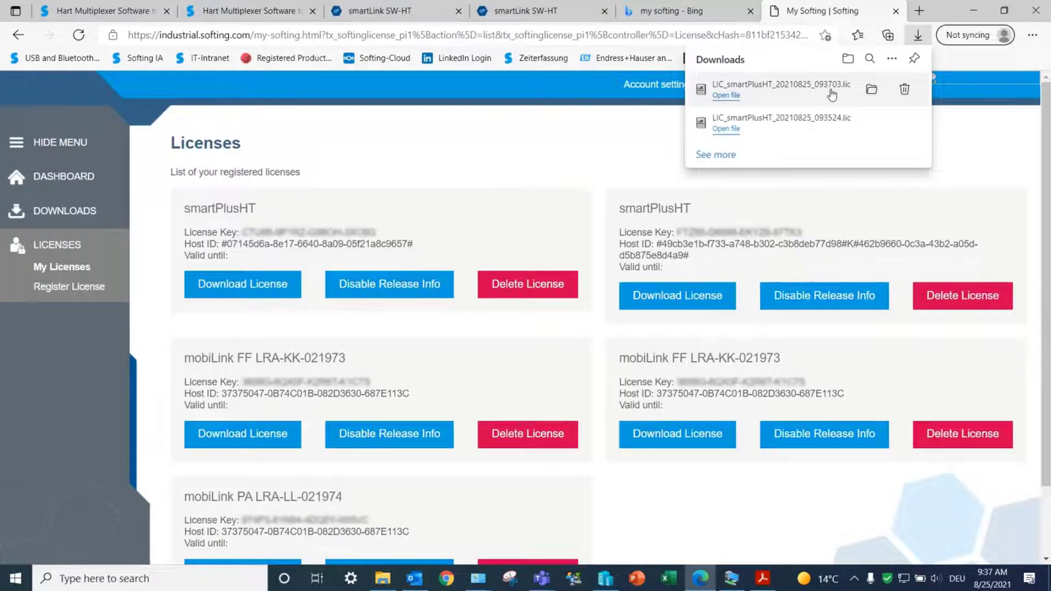
{"action": "mouse_move", "coordinate": [542, 140]}
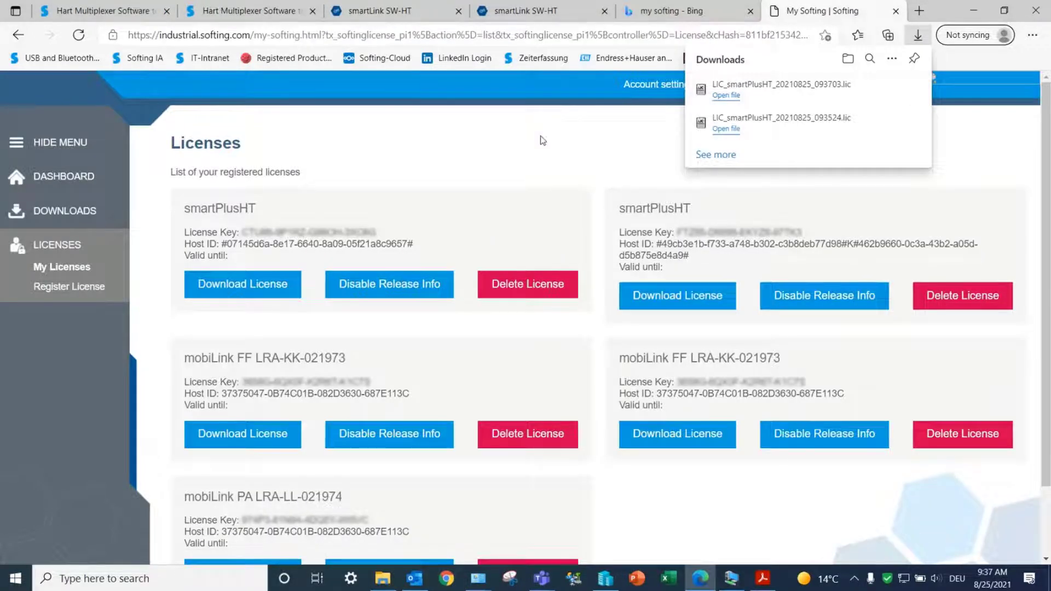
{"action": "mouse_move", "coordinate": [516, 11]}
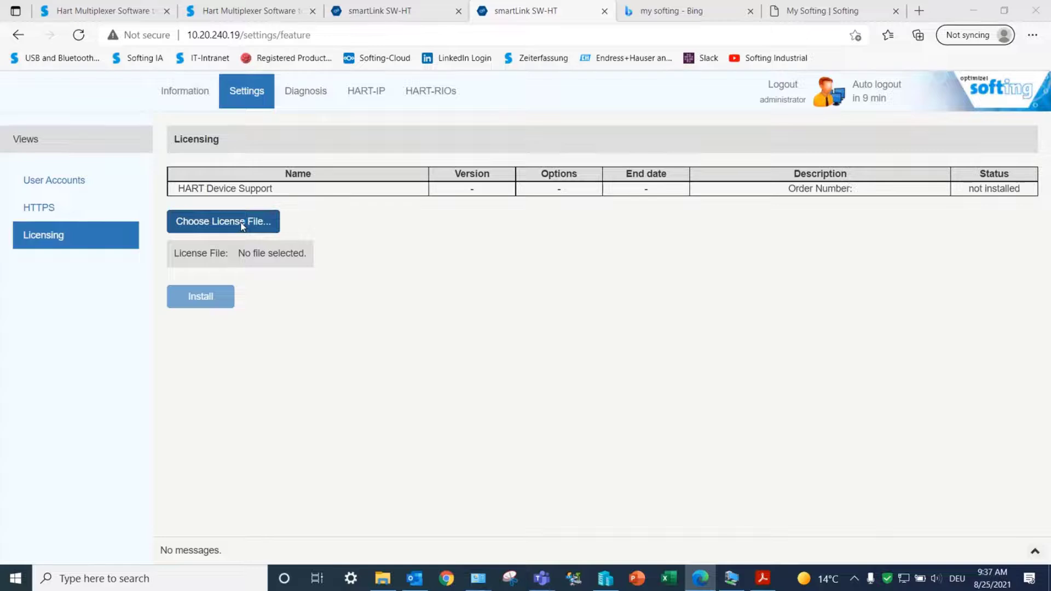
{"action": "left_click", "coordinate": [223, 221]}
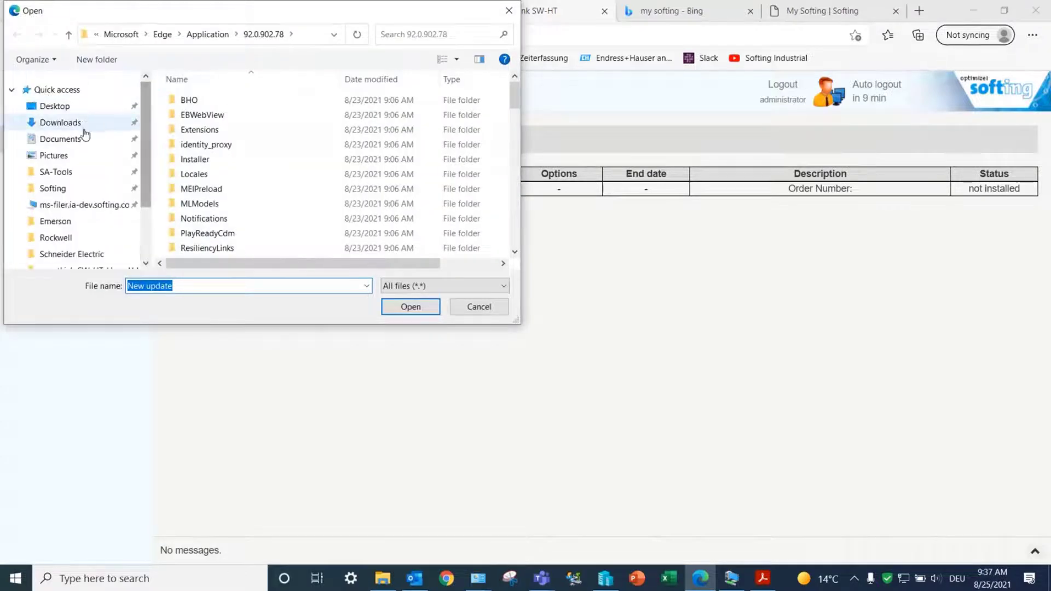
{"action": "left_click", "coordinate": [59, 121]}
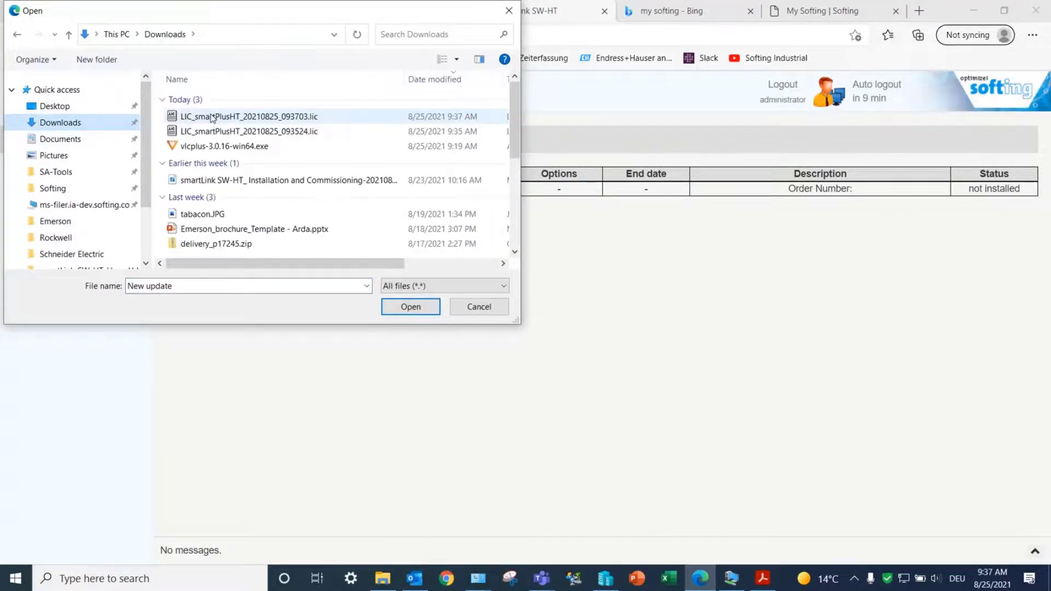
{"action": "left_click", "coordinate": [410, 307]}
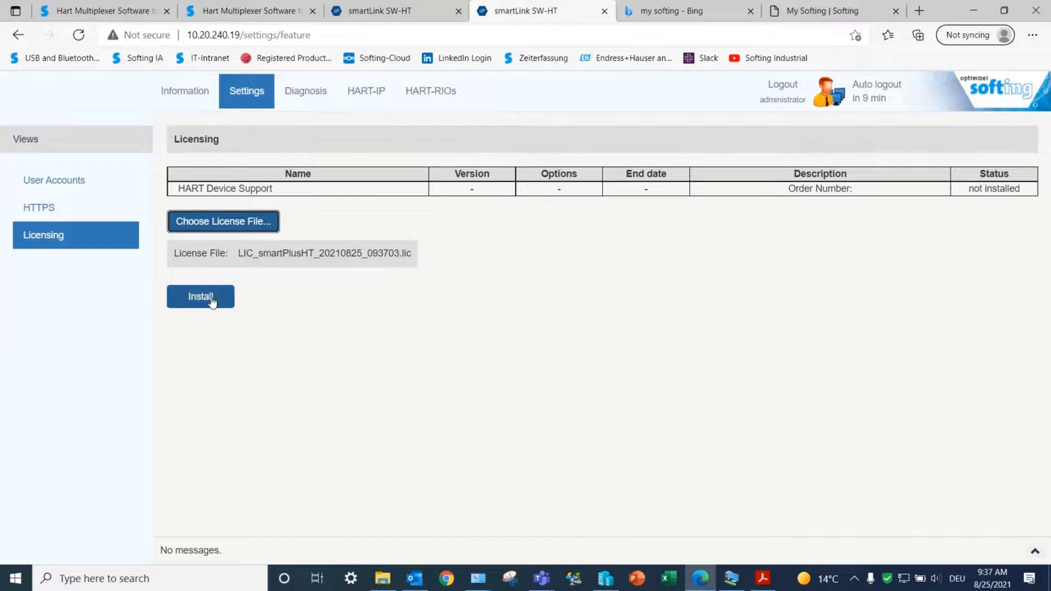
Install the license so HART Device Support shows version 2, 100 devices, unlimited end date.
{"action": "left_click", "coordinate": [199, 297]}
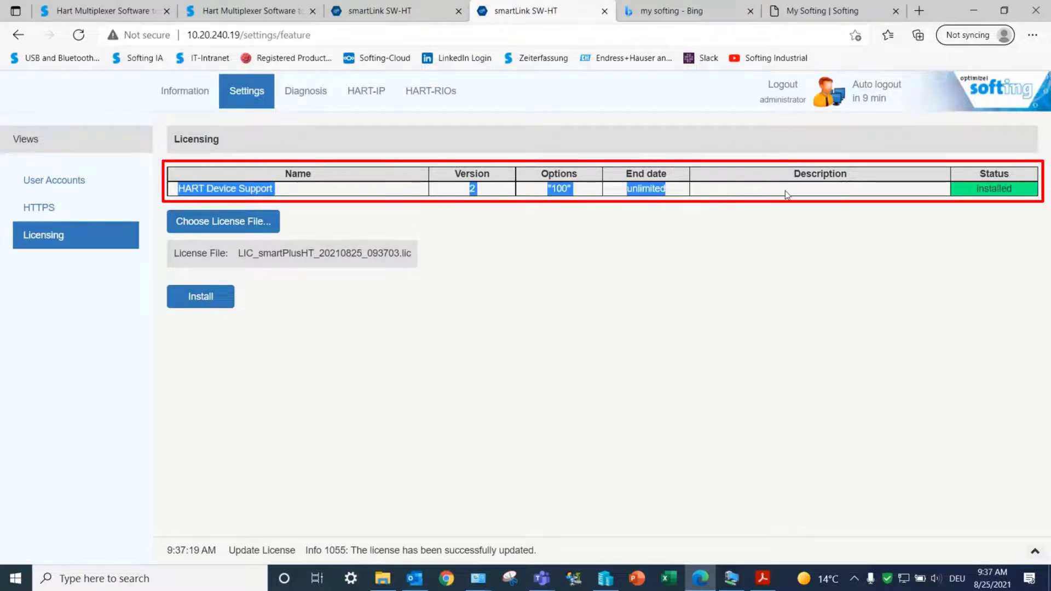
{"action": "left_click", "coordinate": [303, 345]}
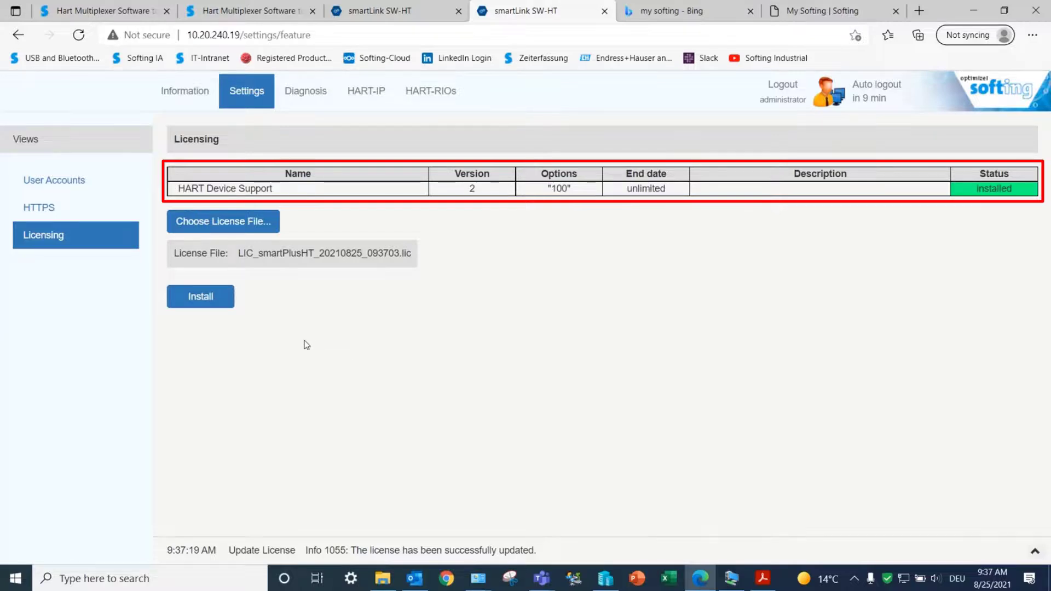
{"action": "mouse_move", "coordinate": [348, 184]}
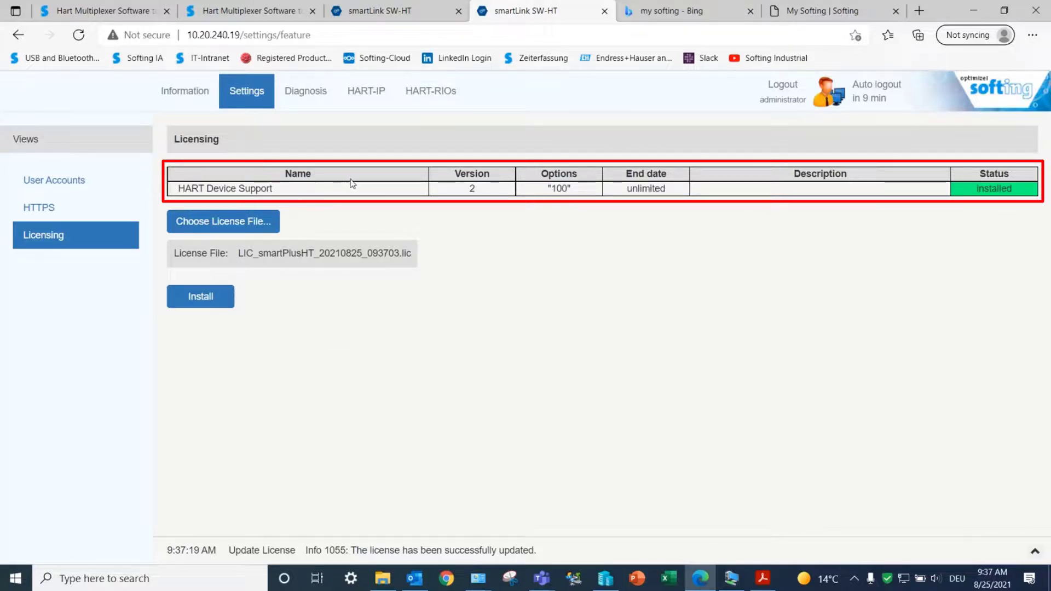
{"action": "mouse_move", "coordinate": [524, 340]}
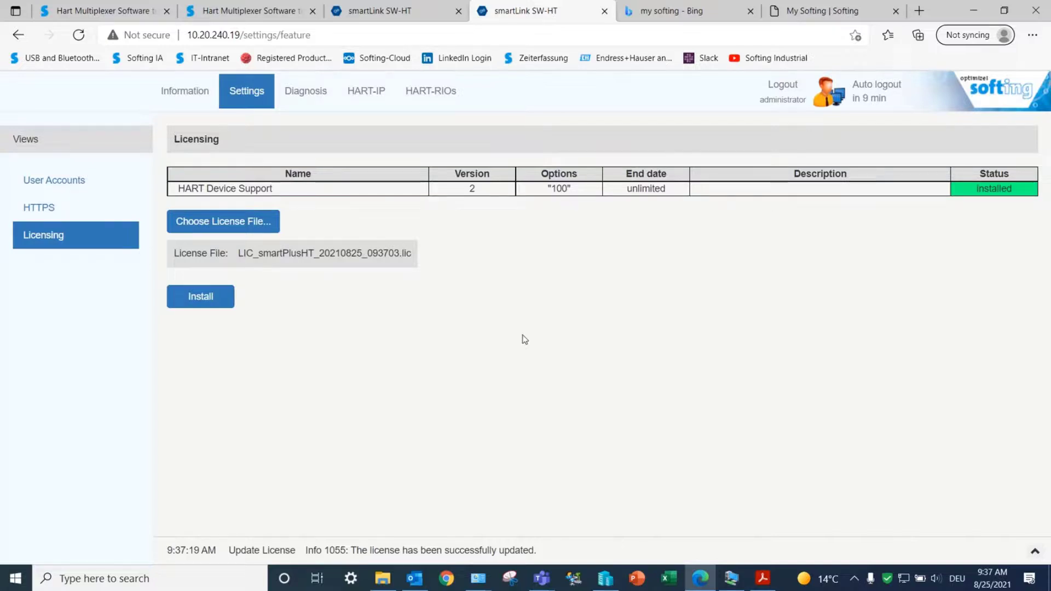
{"action": "mouse_move", "coordinate": [601, 109]}
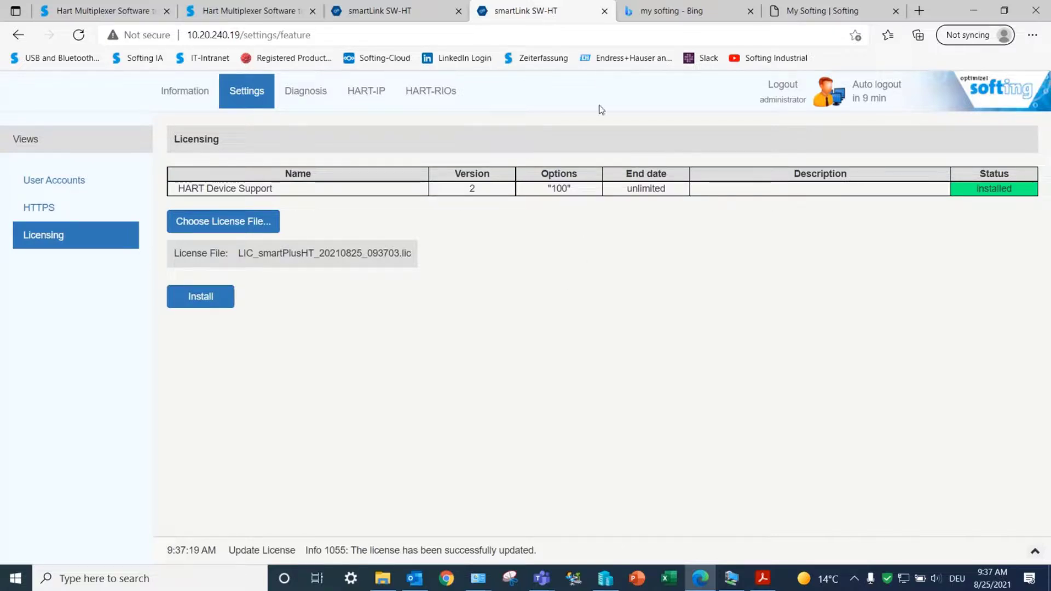